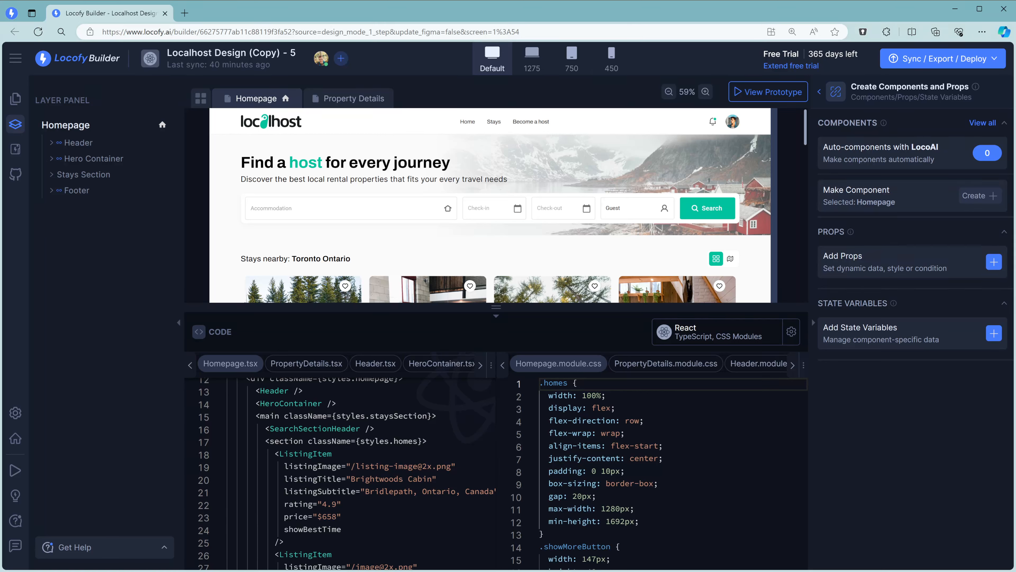
pyautogui.moveTo(761, 240)
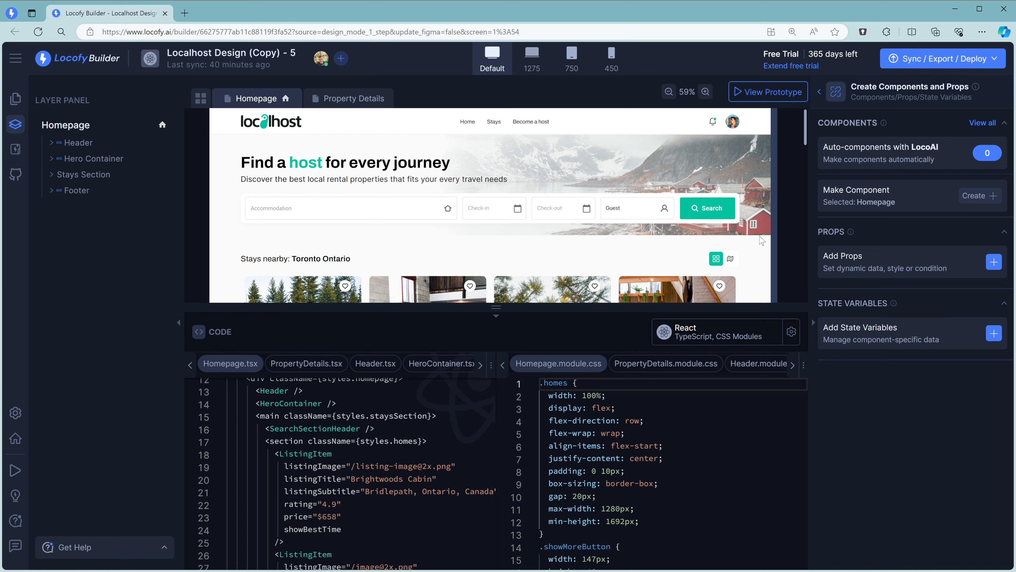
pyautogui.moveTo(206, 76)
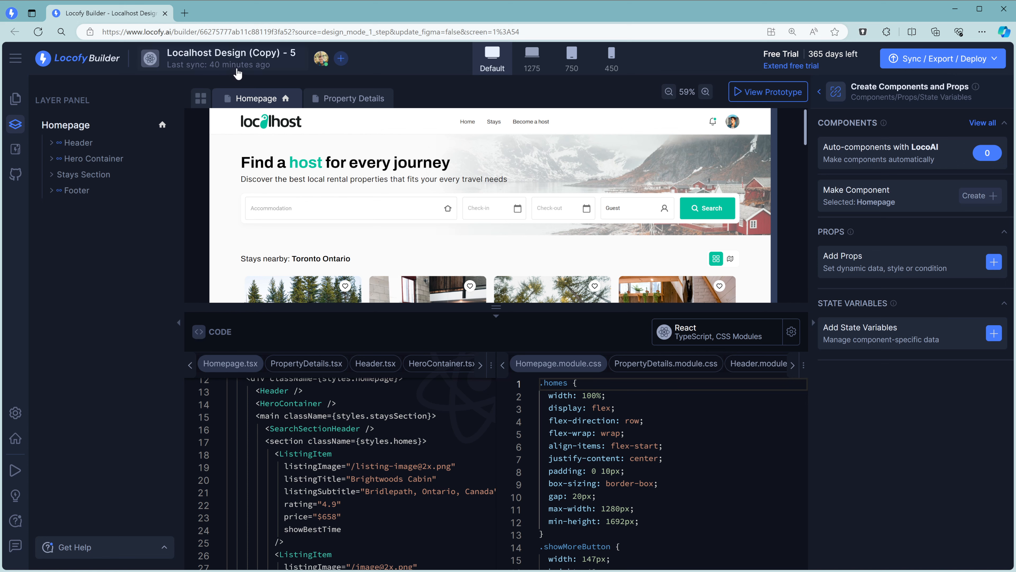
pyautogui.moveTo(318, 65)
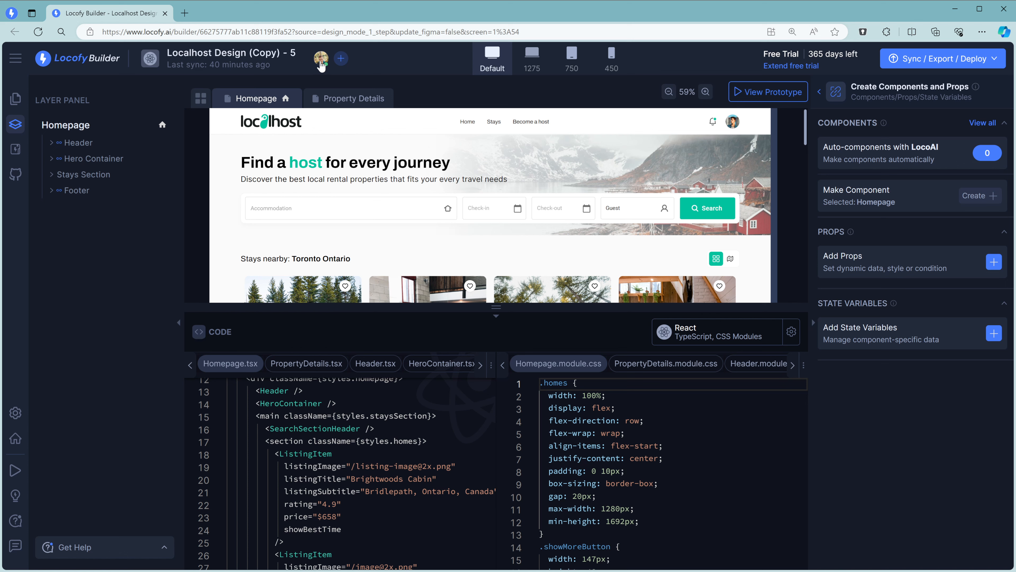
# Show the project settings with plugin steps and code configured as TypeScript with Tailwind
pyautogui.click(341, 58)
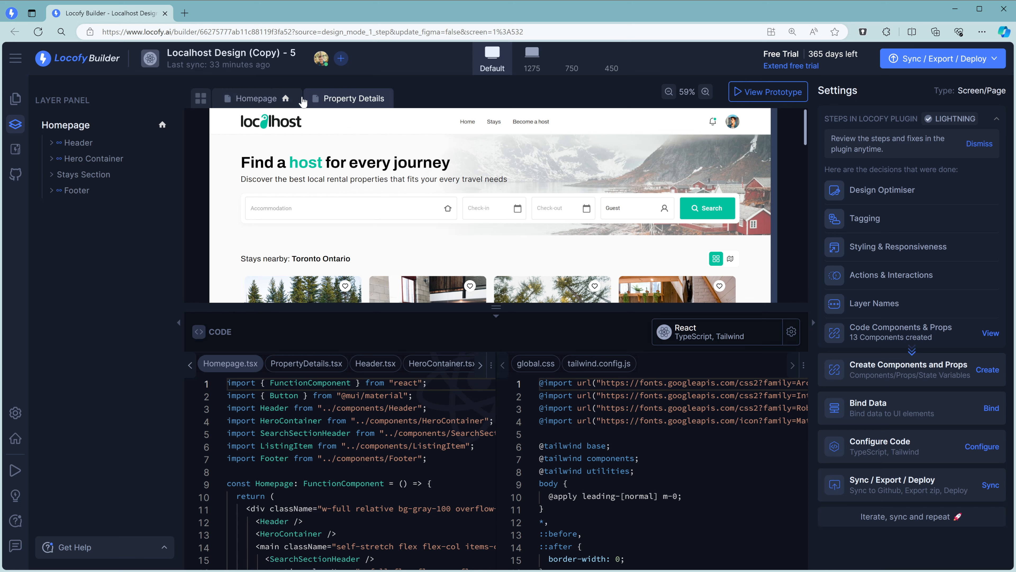
pyautogui.click(355, 98)
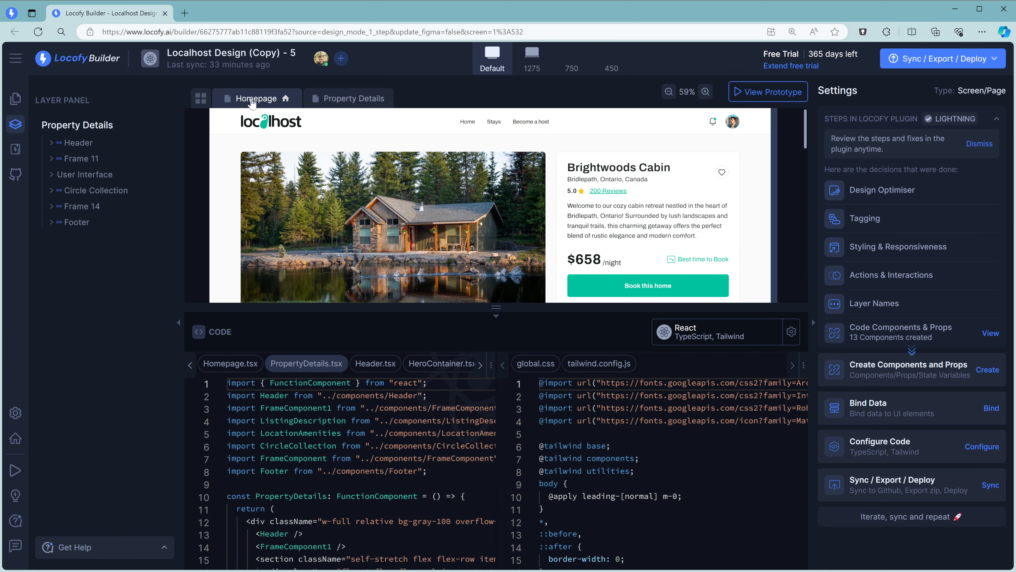
pyautogui.click(257, 98)
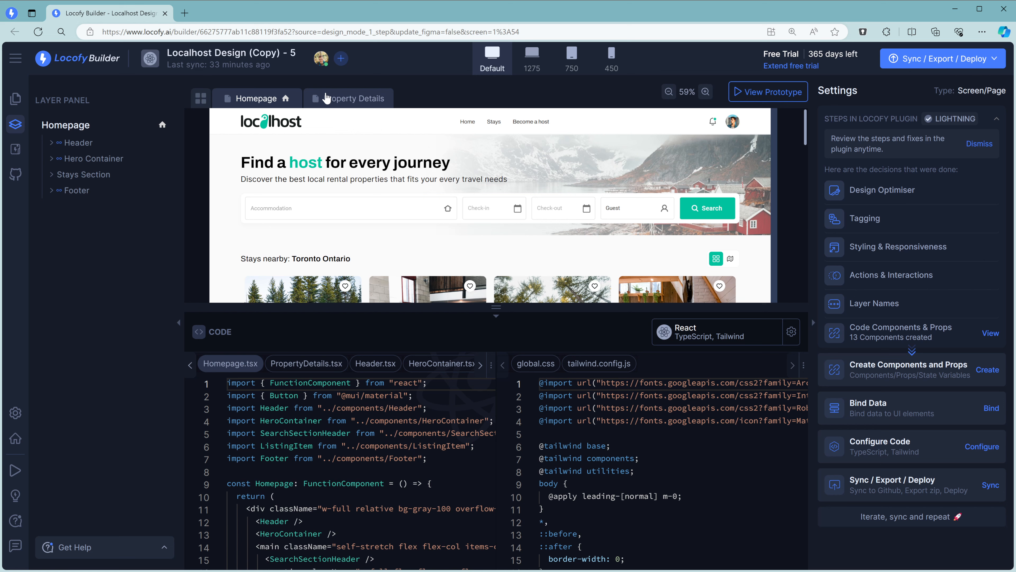
pyautogui.click(355, 98)
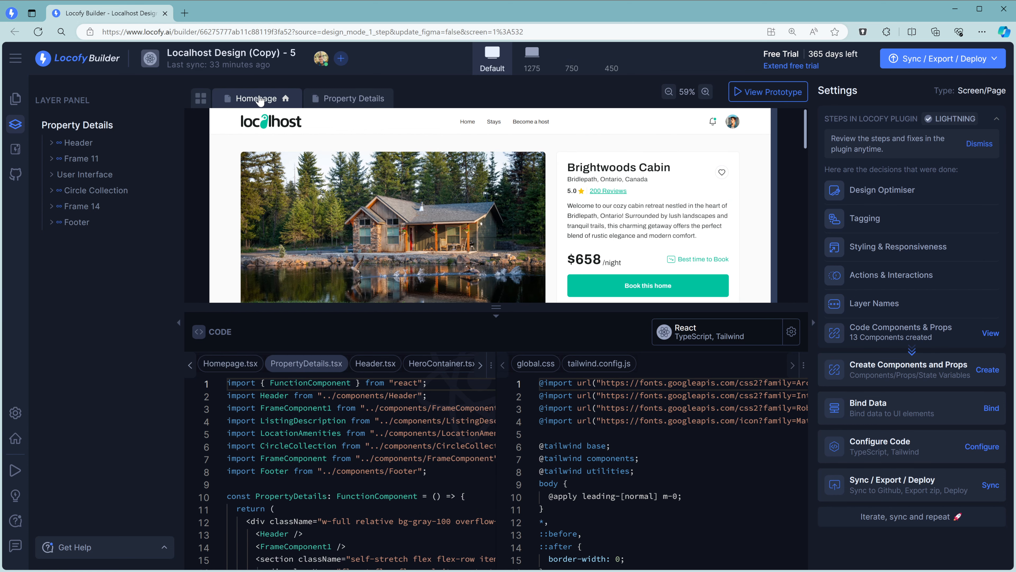
pyautogui.click(254, 98)
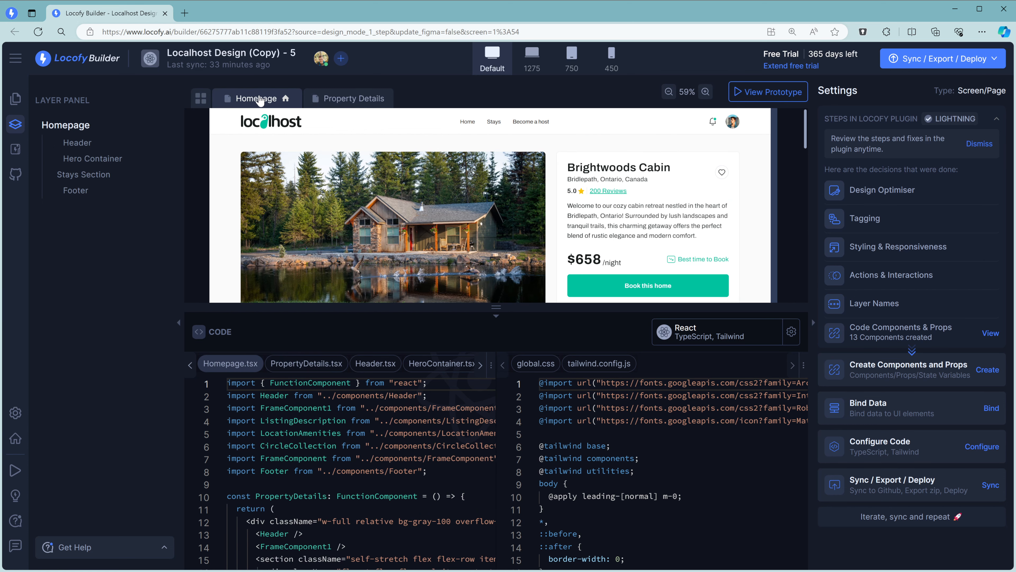